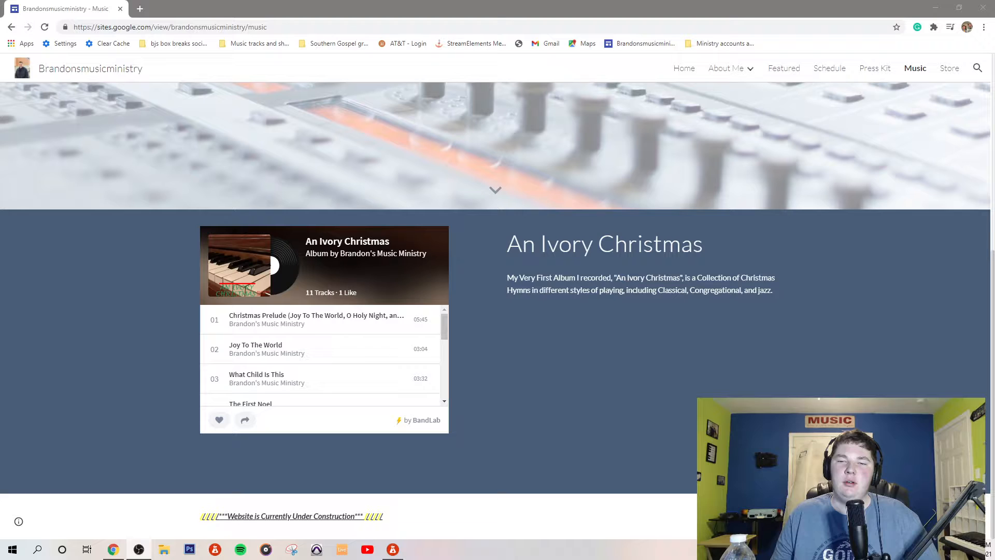
# - Scroll down the Music page to the area below the Ivory Christmas player
pyautogui.scroll(-3)
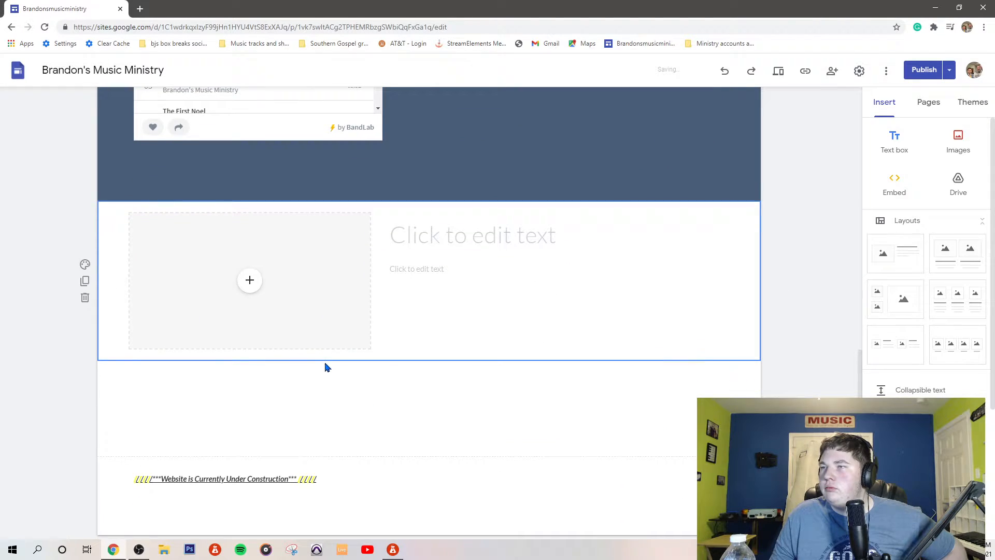
# - Insert the BandLab collection iframe (480x400) as embed code into the empty media slot
pyautogui.click(250, 280)
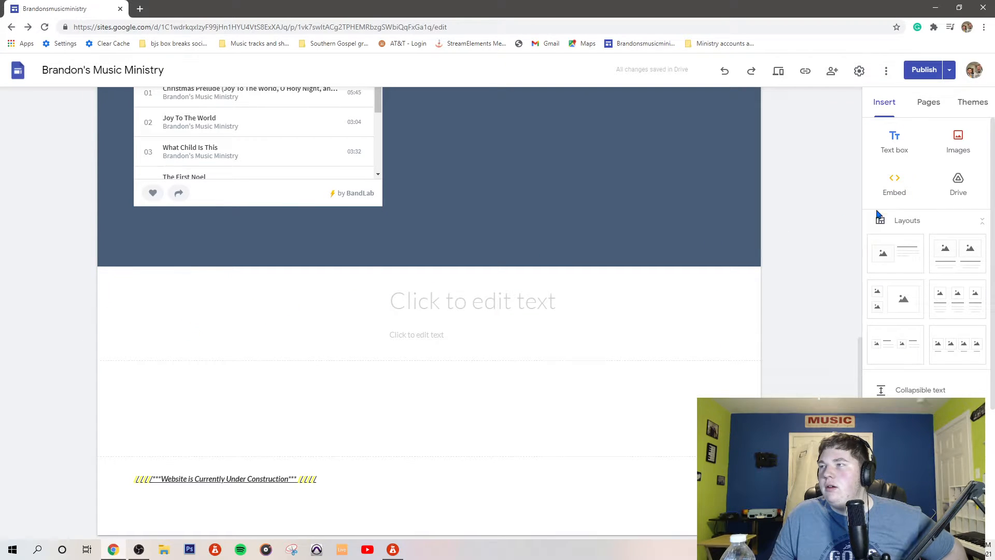
pyautogui.click(894, 185)
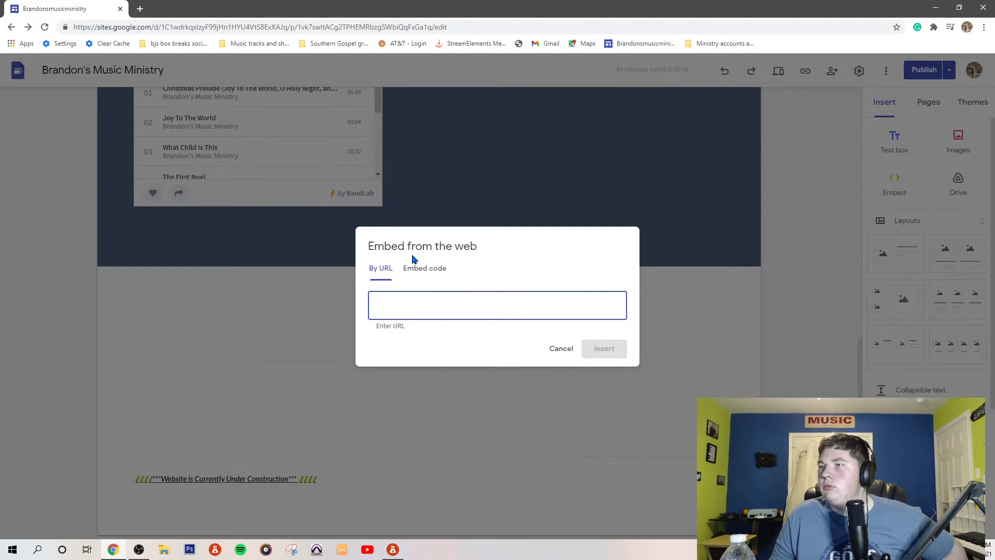
pyautogui.click(424, 268)
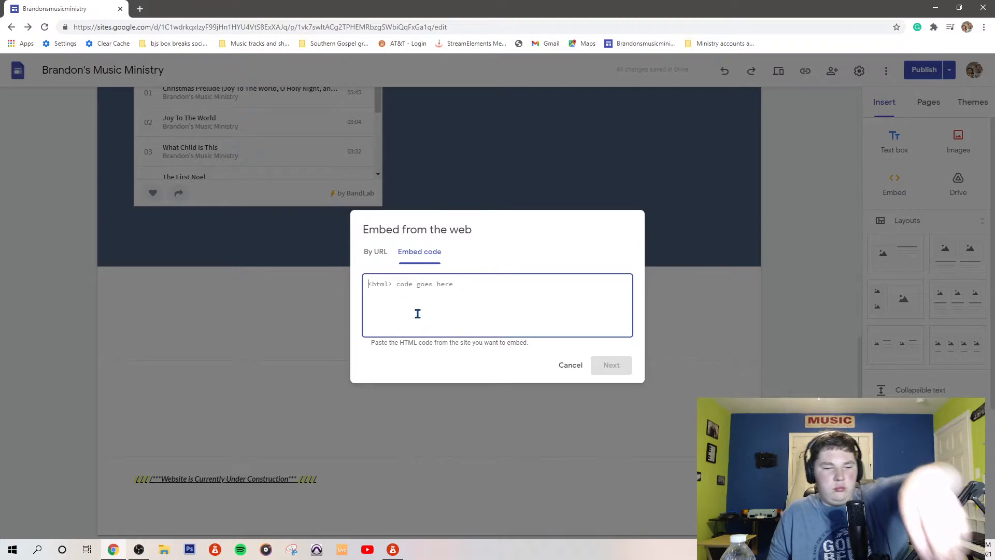
pyautogui.write('<iframe width="480" height="400" src="https://www.bandlab.com/embed/collection/?id=d748430c-1b82-eb11-9889-0004ffd34747" frameborder="0" allowfullscreen></iframe>')
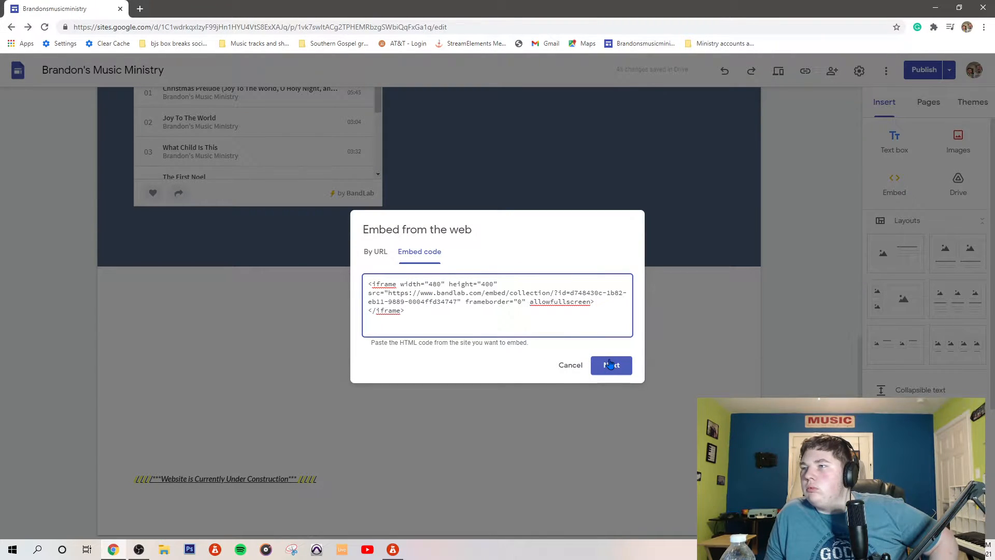
pyautogui.click(611, 364)
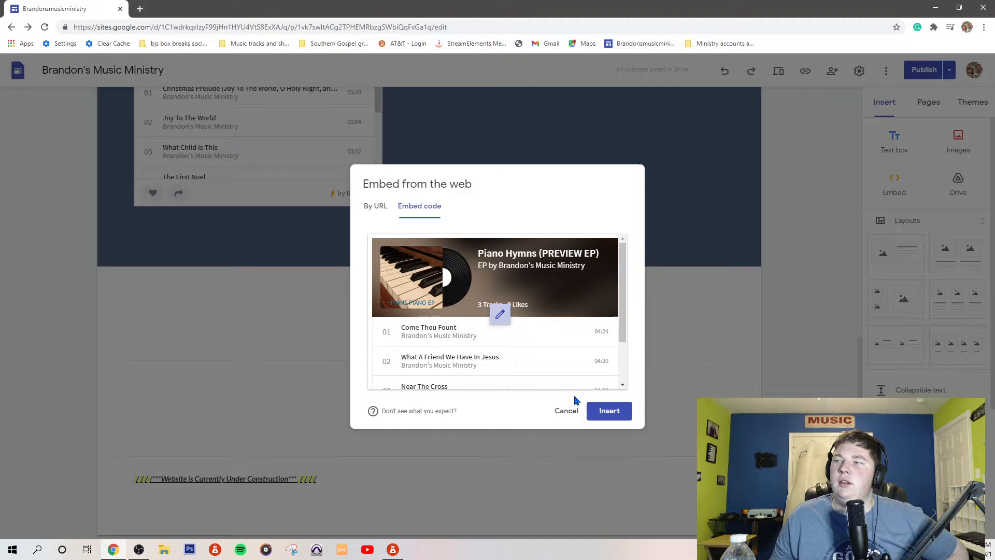
pyautogui.click(609, 410)
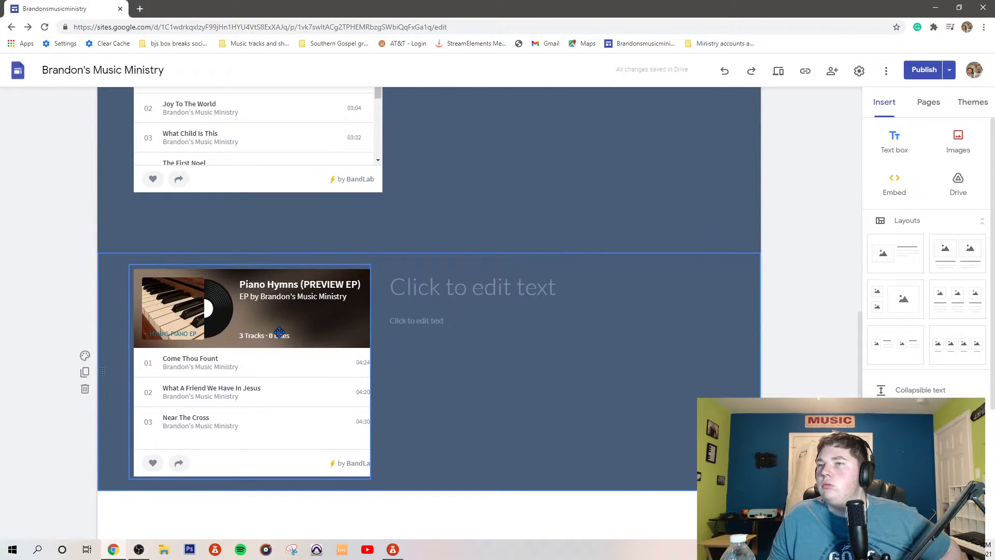
# - Widen the Piano Hymns player to match the Ivory Christmas player's width
pyautogui.click(472, 286)
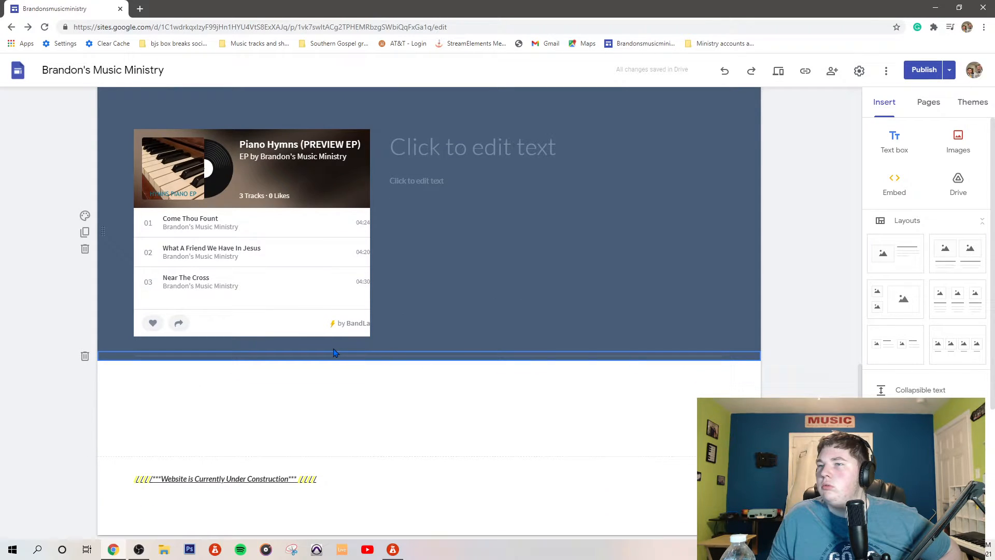
pyautogui.click(473, 146)
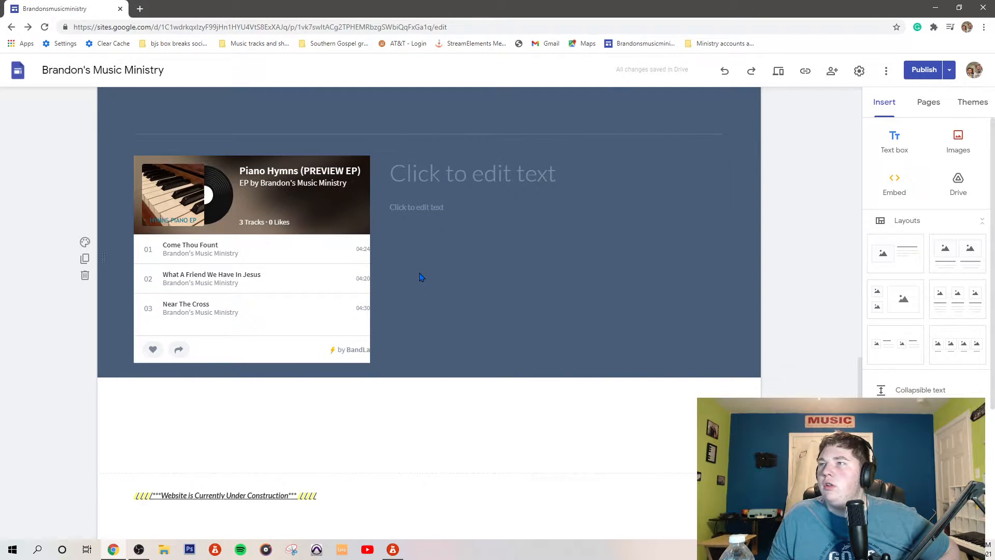
pyautogui.click(473, 173)
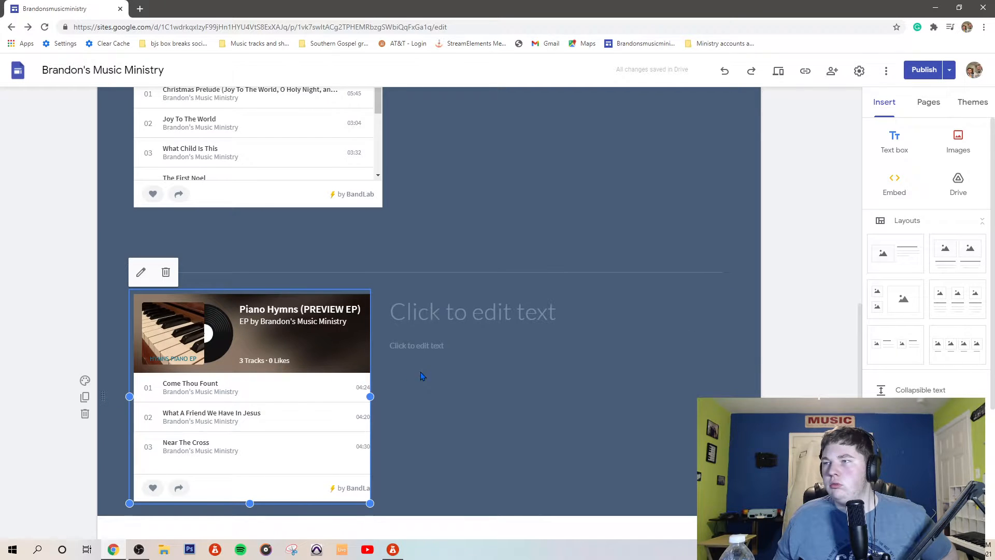
pyautogui.click(473, 312)
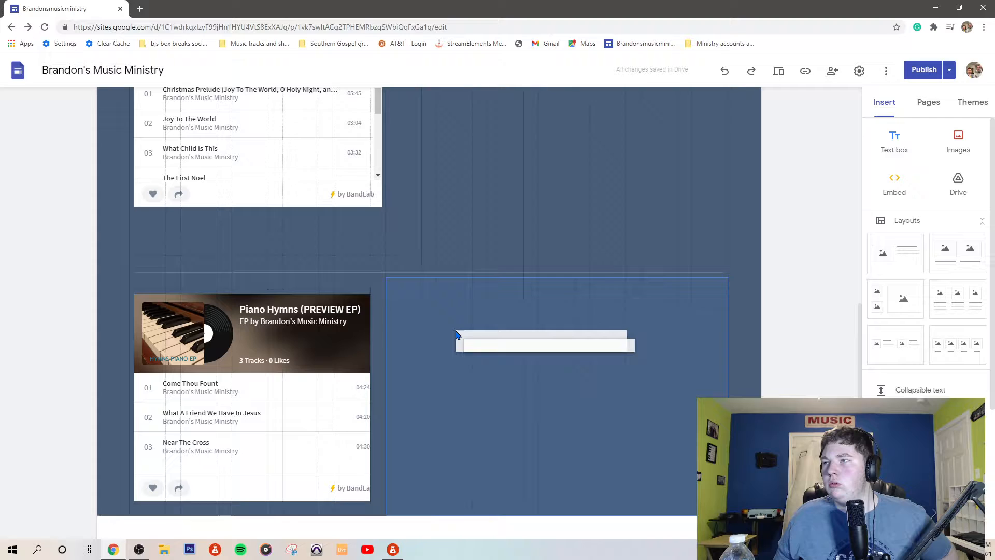
pyautogui.click(920, 389)
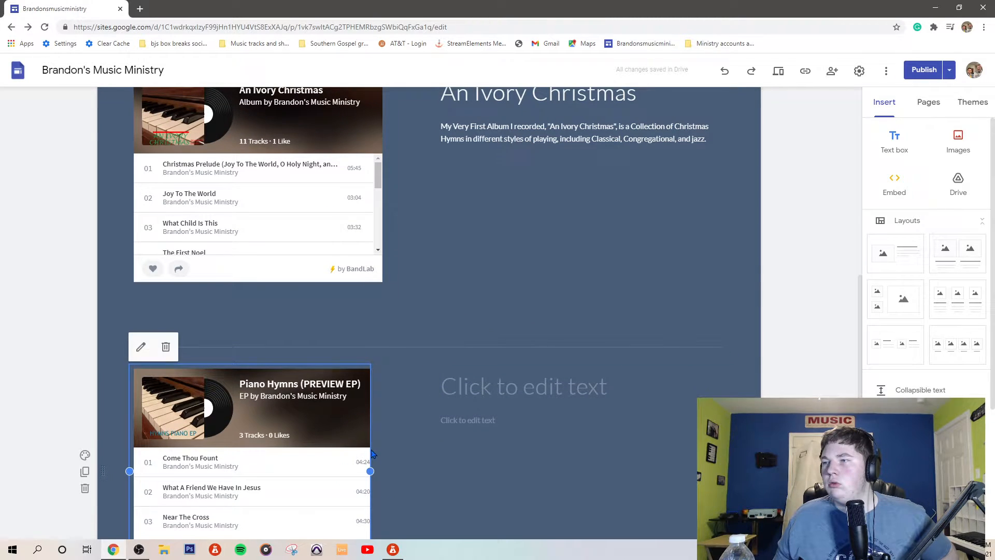
pyautogui.moveTo(371, 471); pyautogui.dragTo(412, 471)
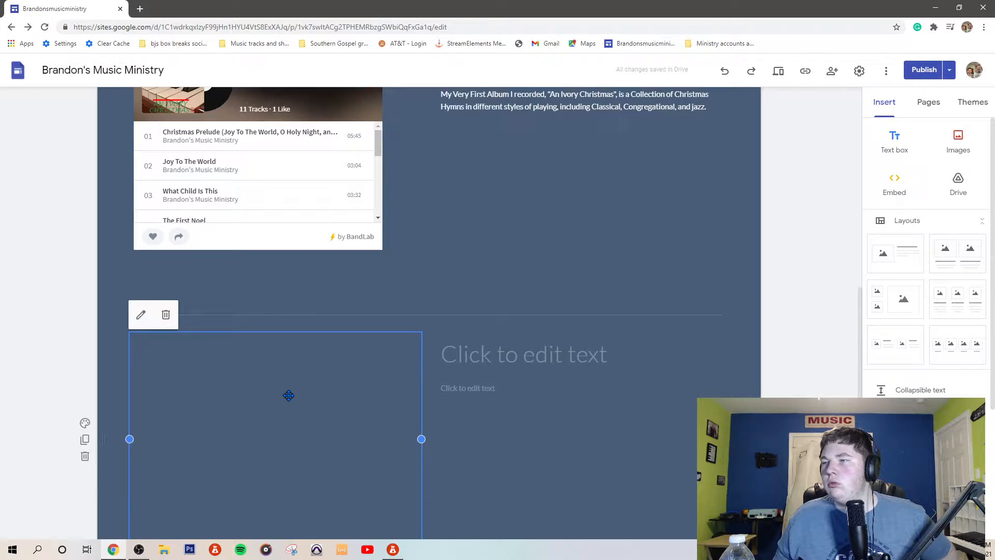
# - Move down to the section's title placeholder ready for text
pyautogui.scroll(-3)
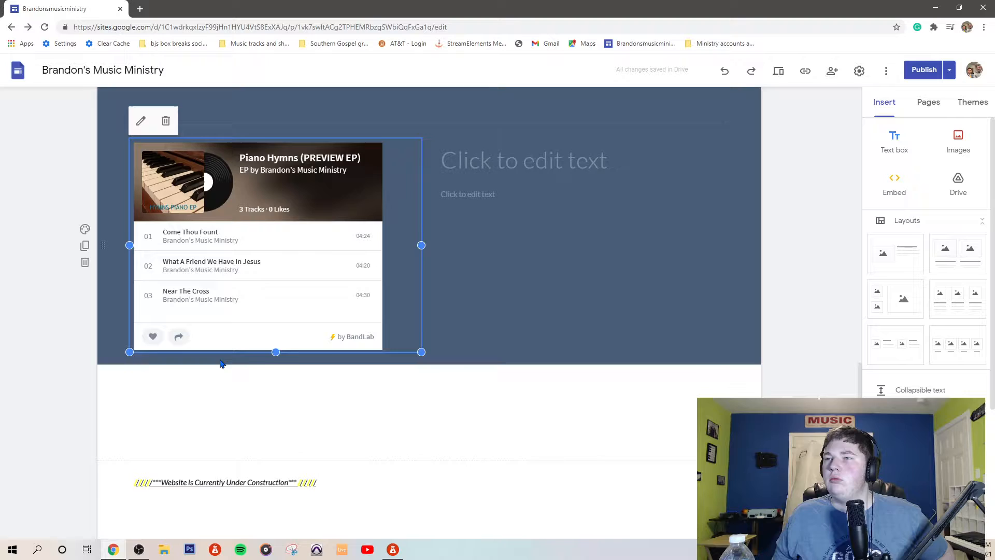
pyautogui.scroll(-3)
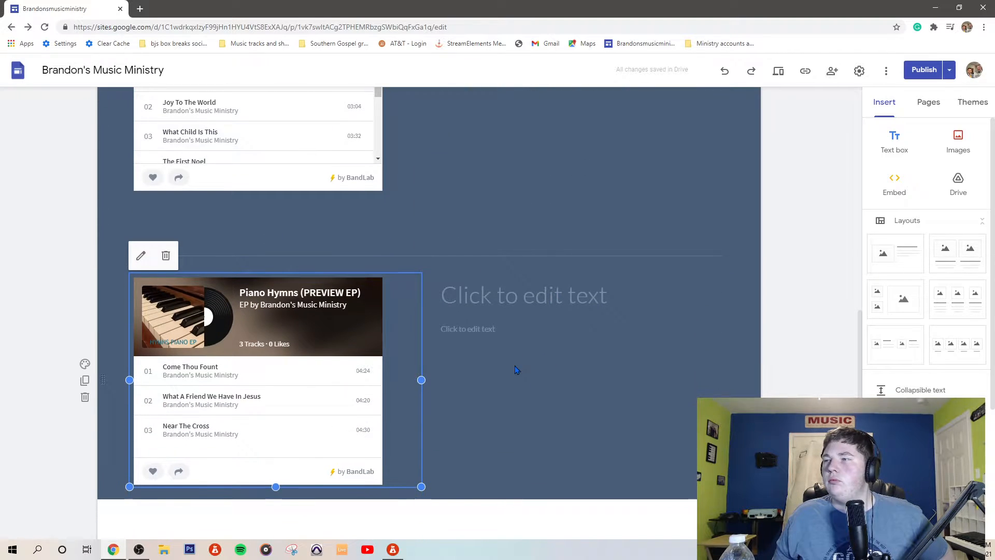
pyautogui.click(523, 295)
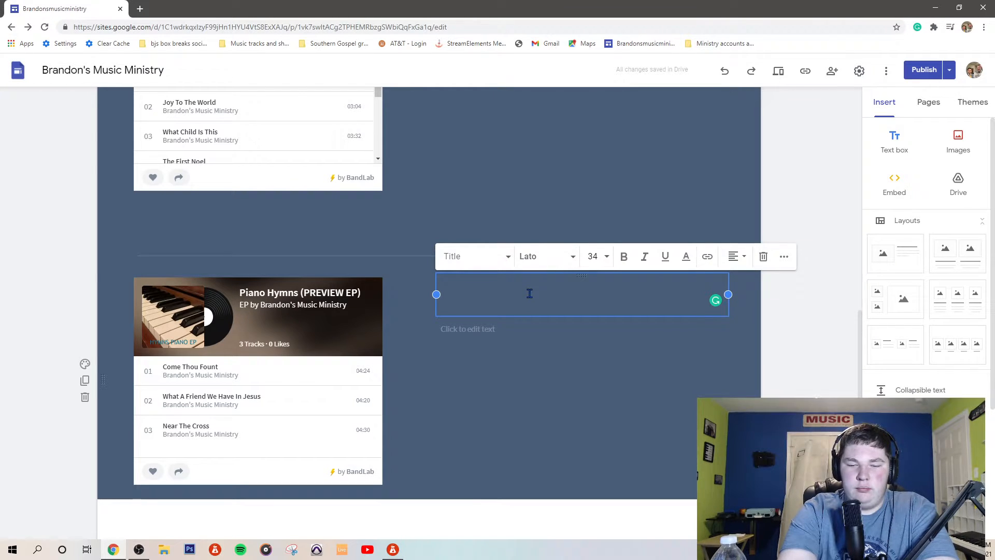
# - Enter 'Piano Hymns EP' as the section heading
pyautogui.write('Piano')
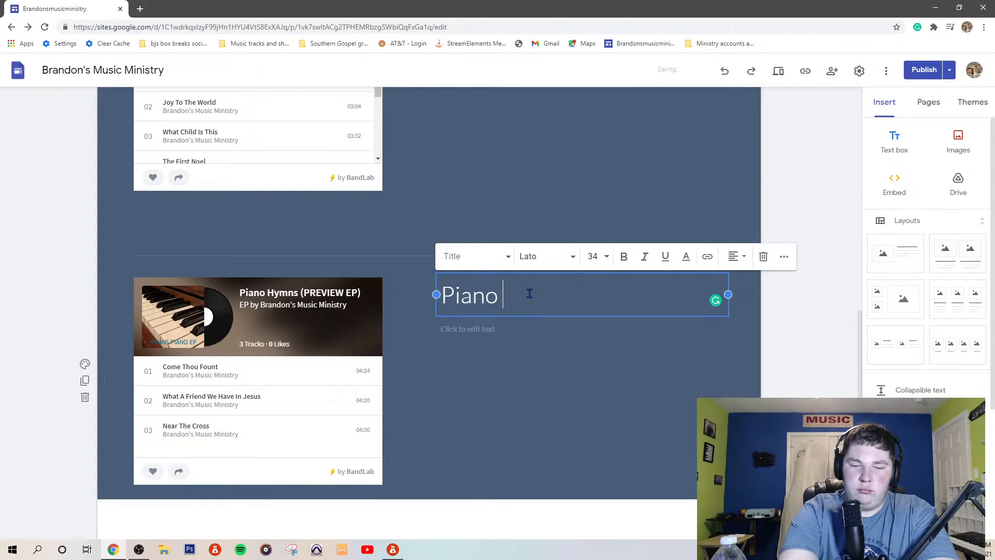
pyautogui.write('Hymns')
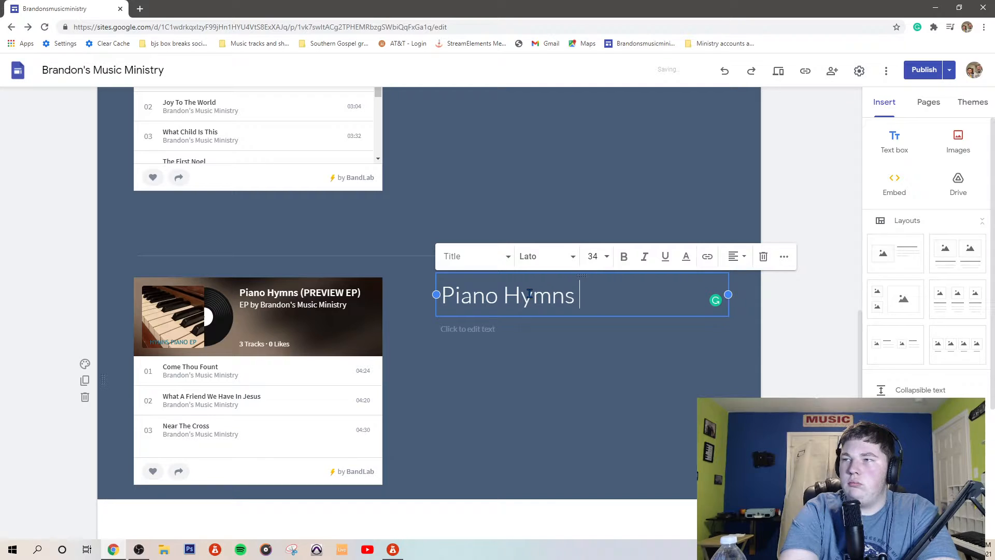
pyautogui.write('EP')
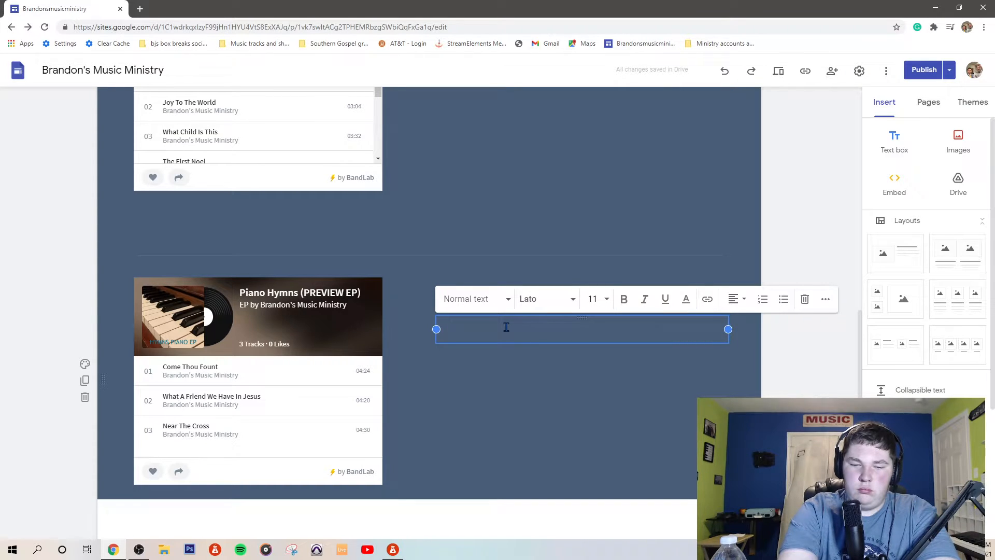
# - Write the opening sentence introducing the current project ("Piano Hymns")
pyautogui.write('the beginnings of my Cu')
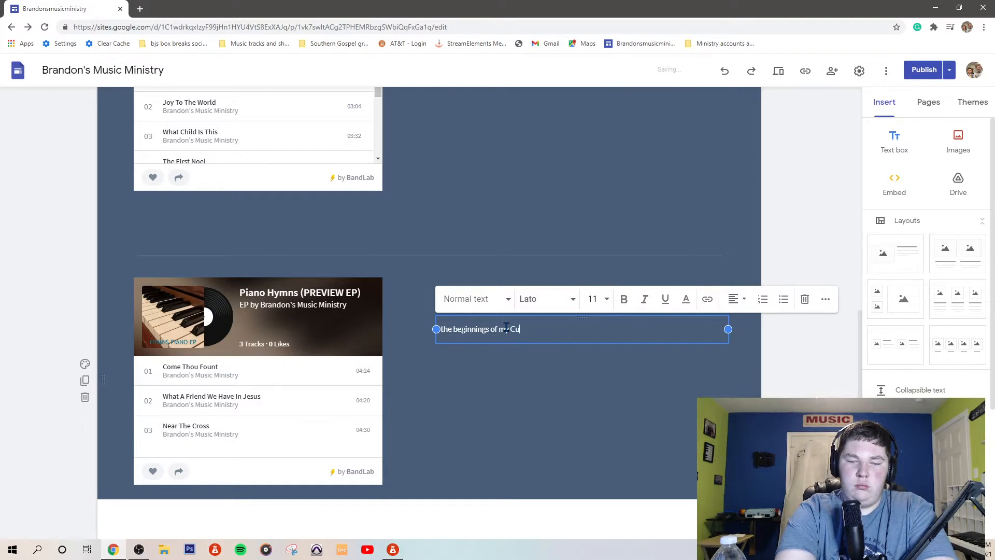
pyautogui.write('rrent')
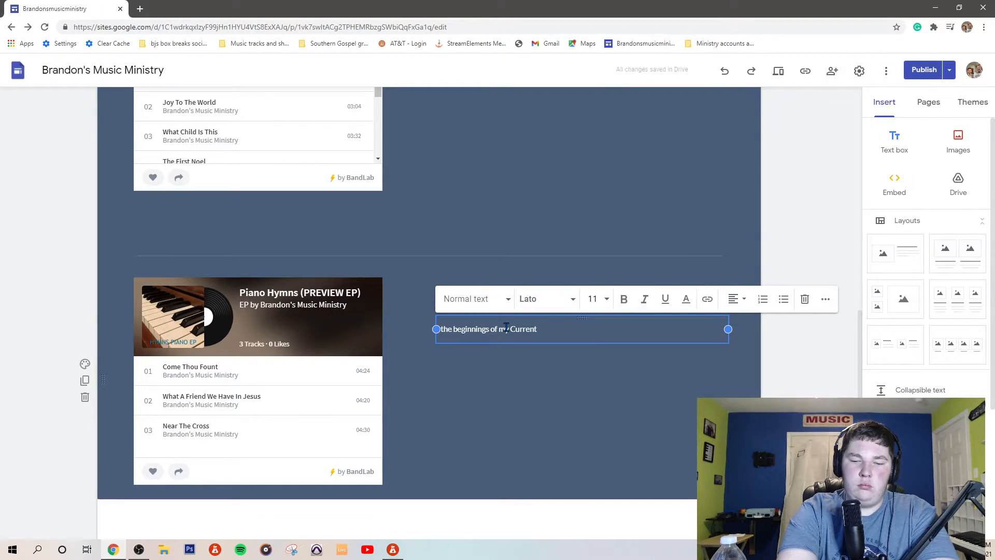
pyautogui.write('proje')
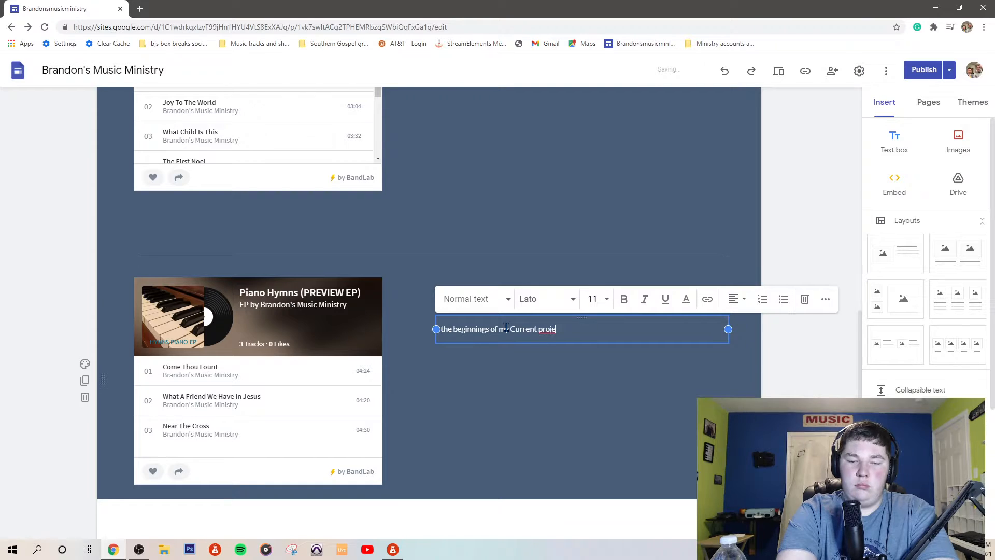
pyautogui.write('ct')
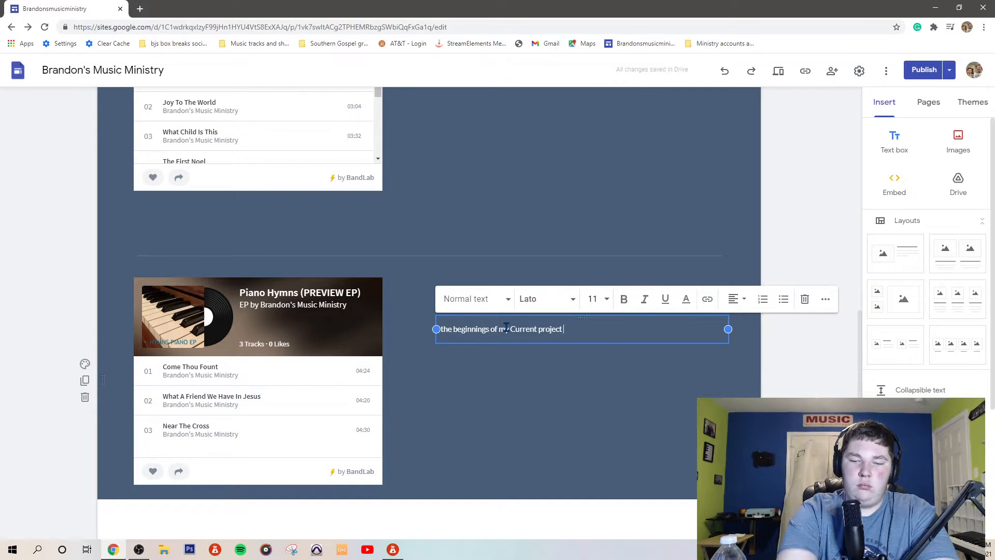
pyautogui.write('(')
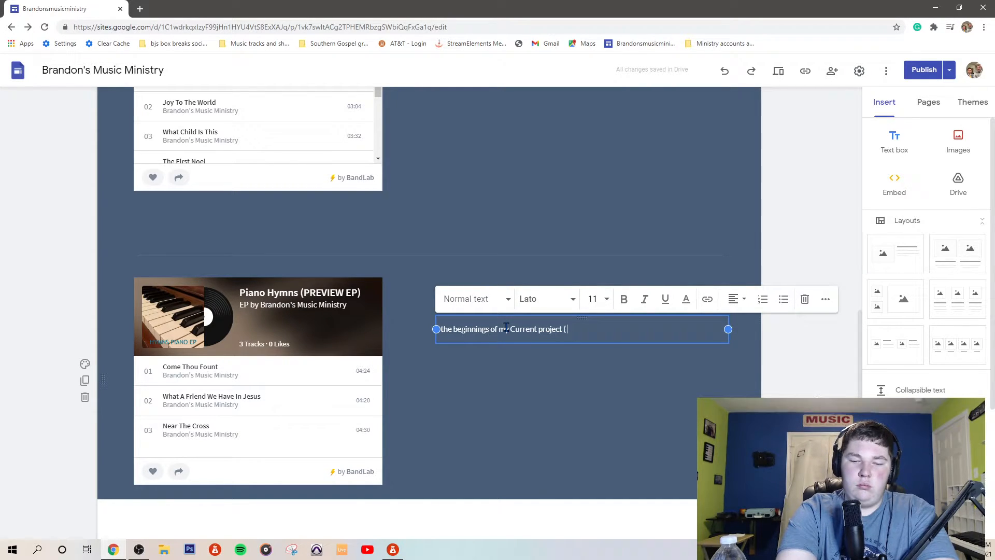
pyautogui.write('Piano')
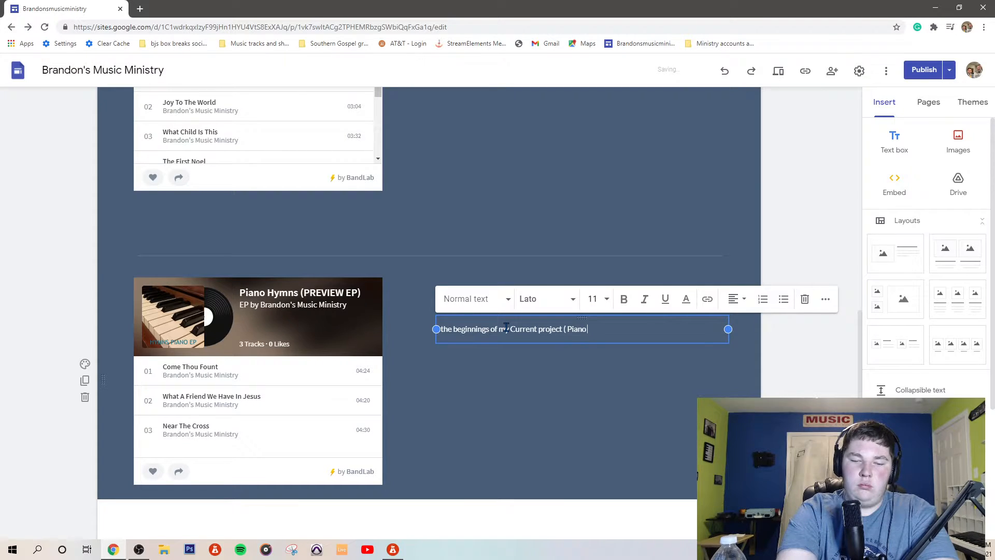
pyautogui.write('Hymns')
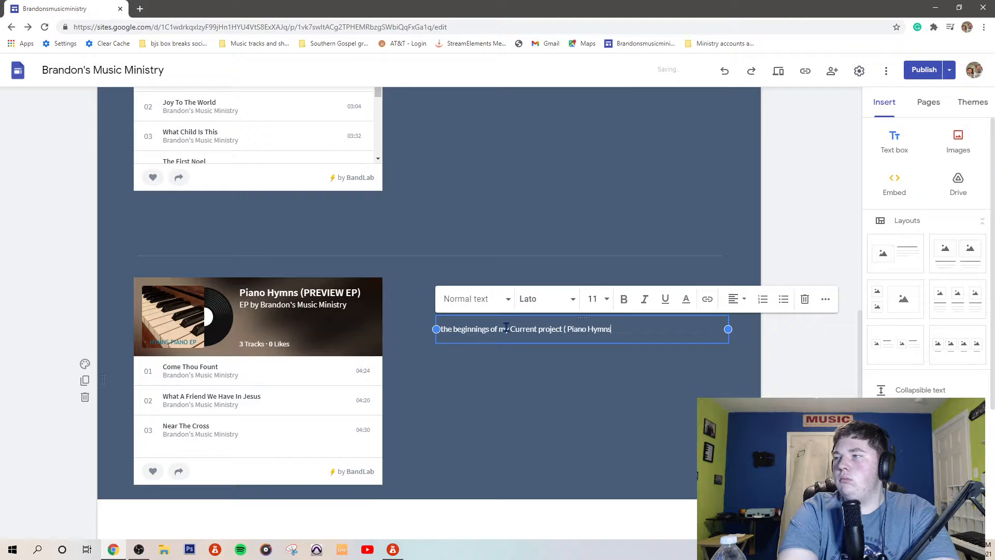
pyautogui.write('"')
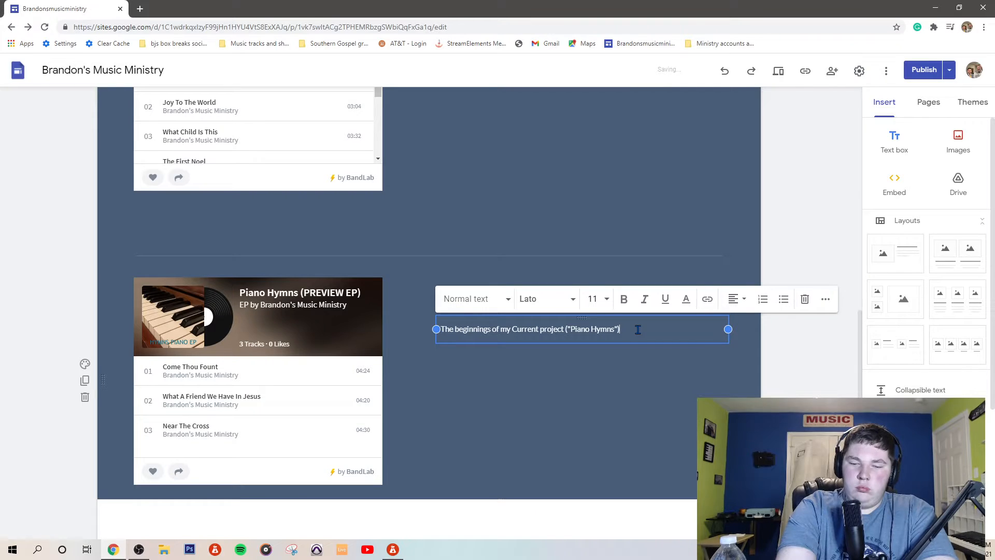
pyautogui.write(',')
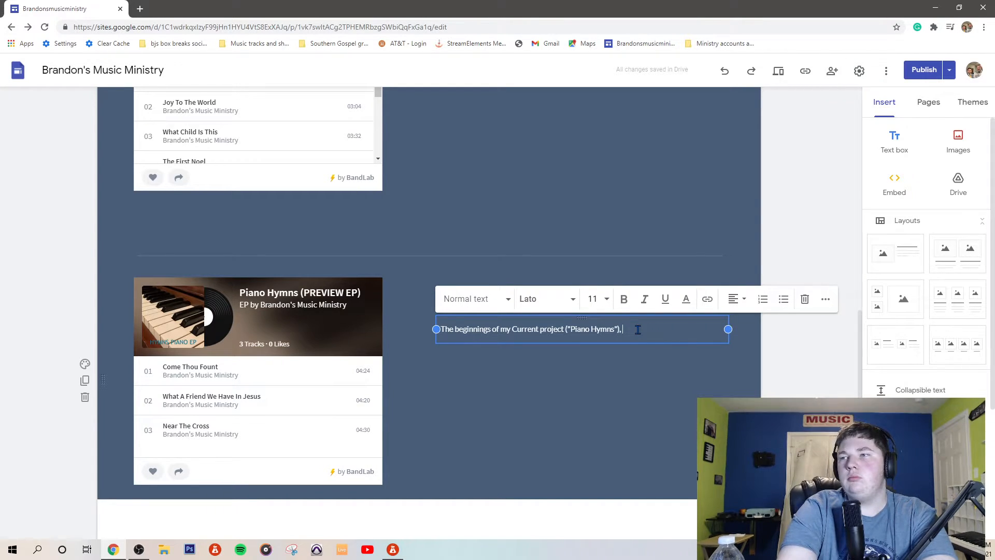
pyautogui.moveTo(616, 250)
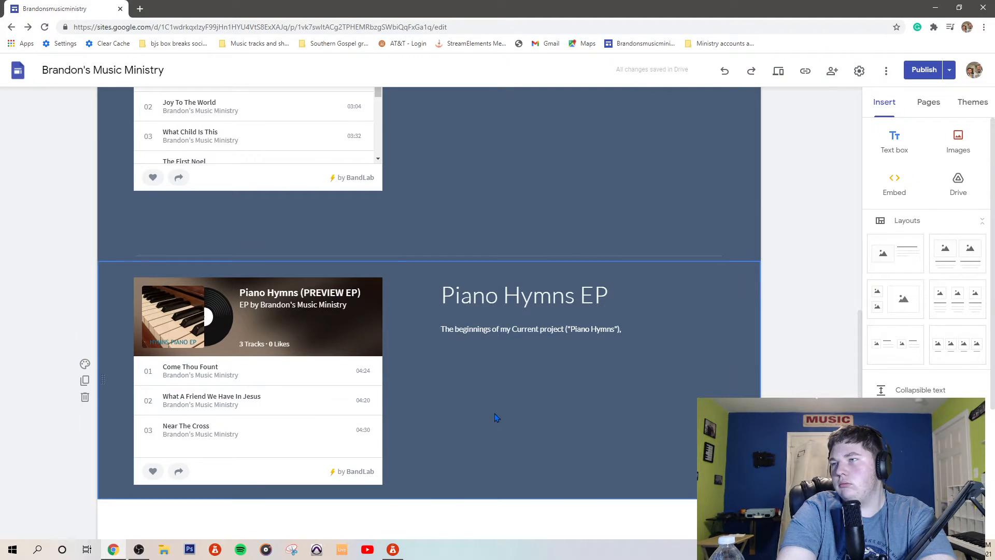
pyautogui.click(257, 316)
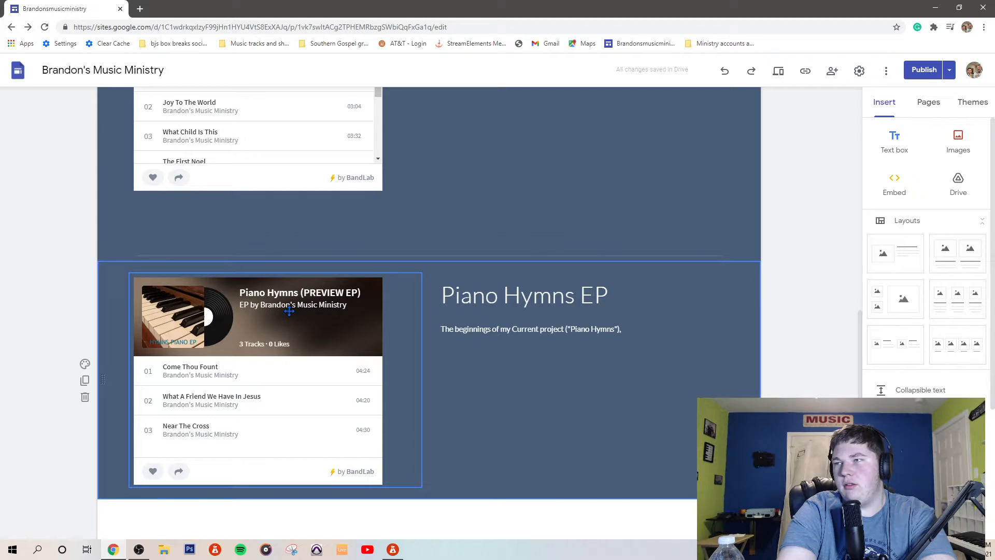
pyautogui.moveTo(209, 300)
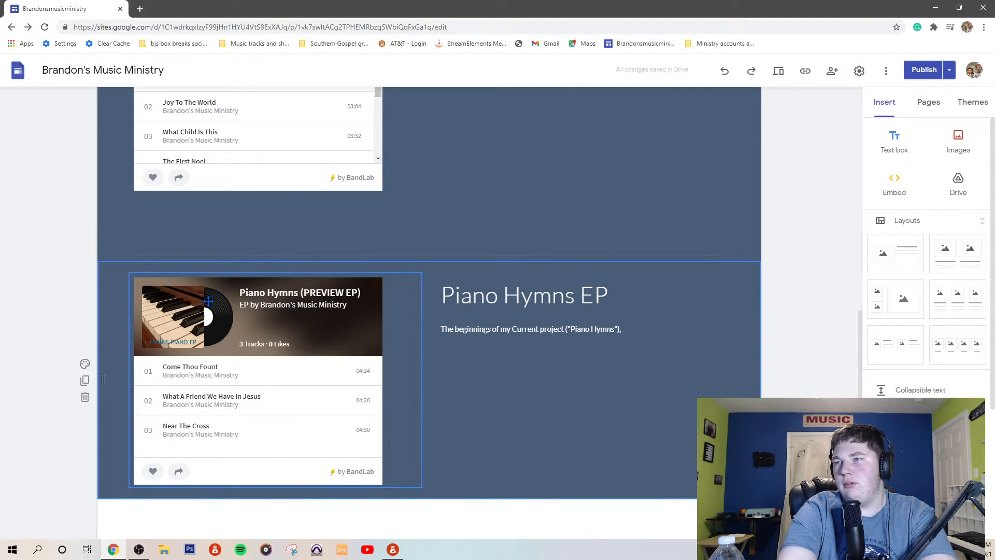
pyautogui.moveTo(234, 317)
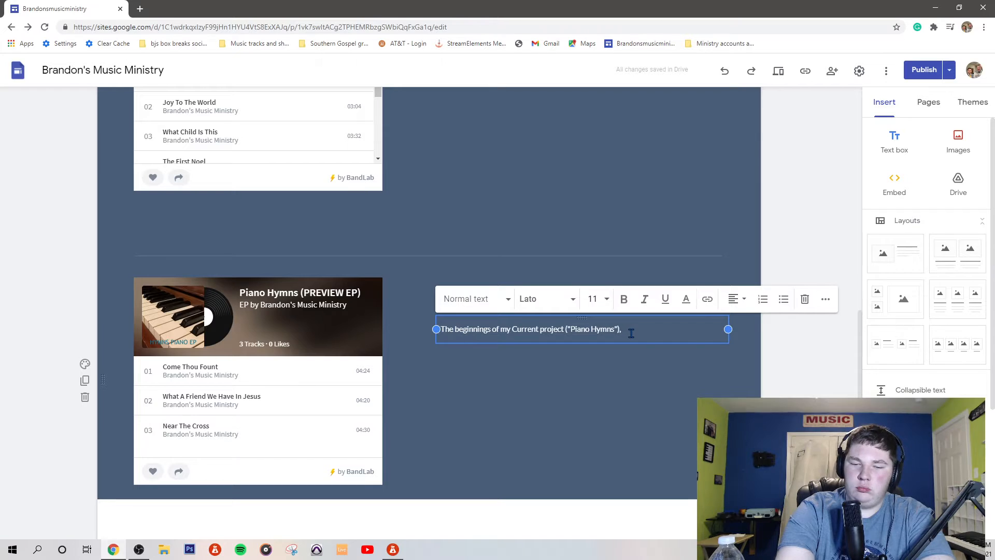
# - Add that 3 songs are recorded, a few more coming soon, and hope listeners enjoy them
pyautogui.write('currently i have')
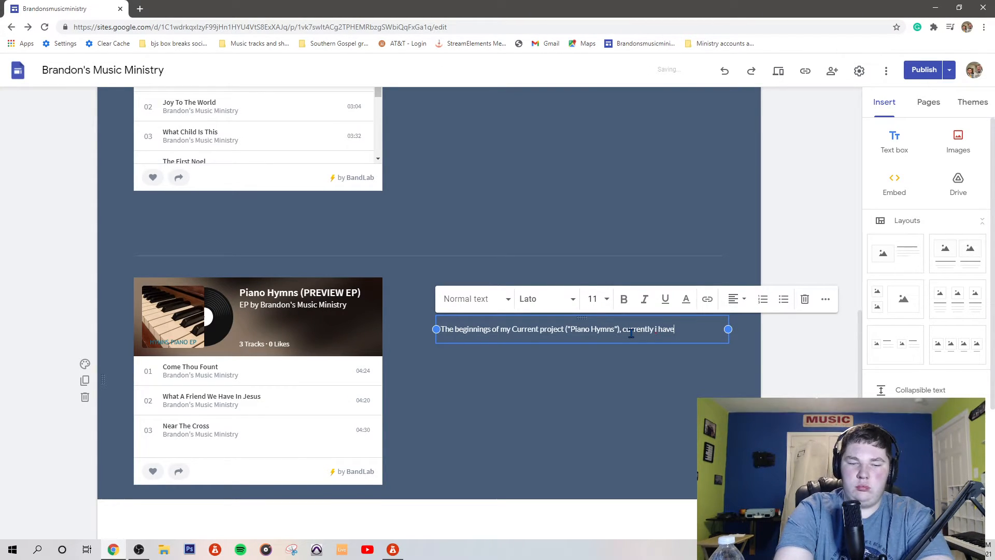
pyautogui.write('recorded')
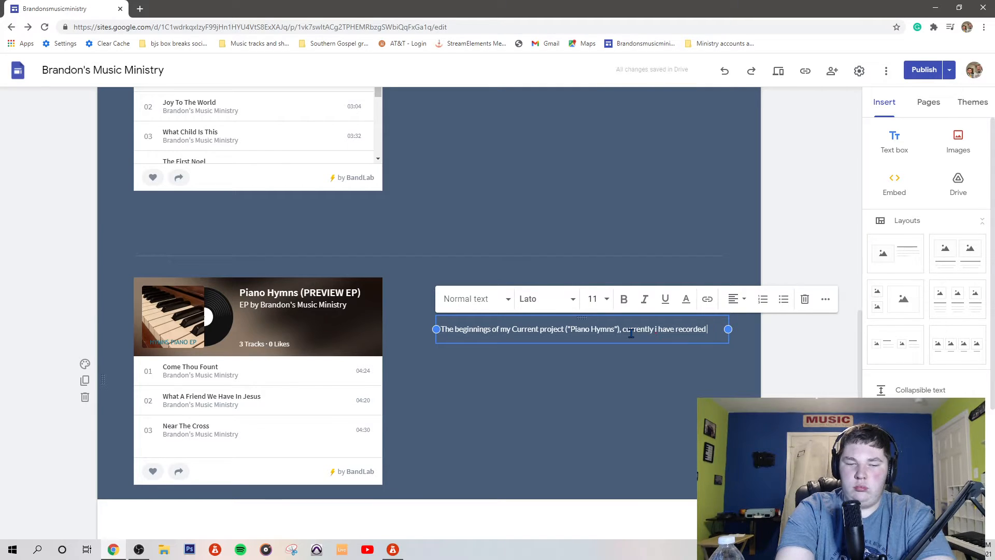
pyautogui.write('3 songs for the')
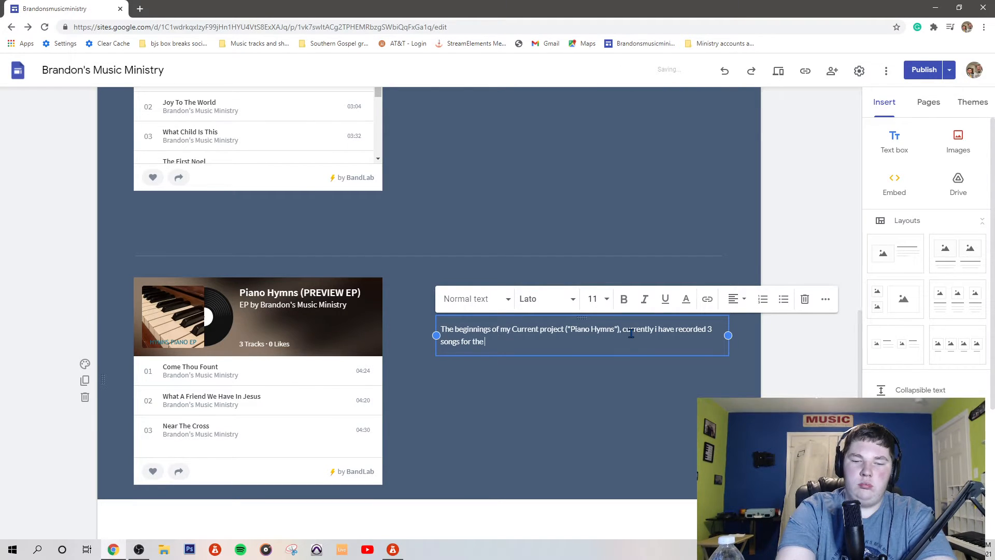
pyautogui.write('album,')
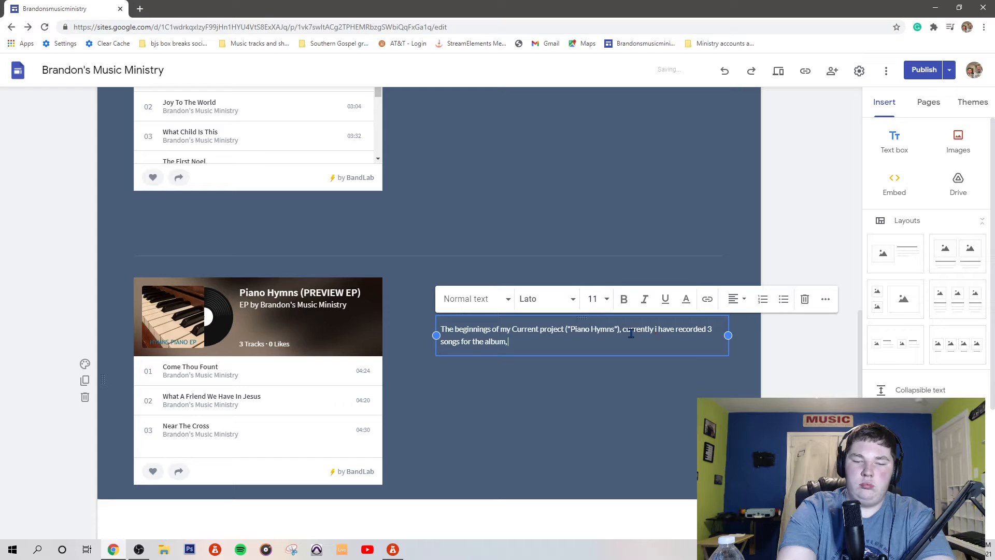
pyautogui.write('wiht a')
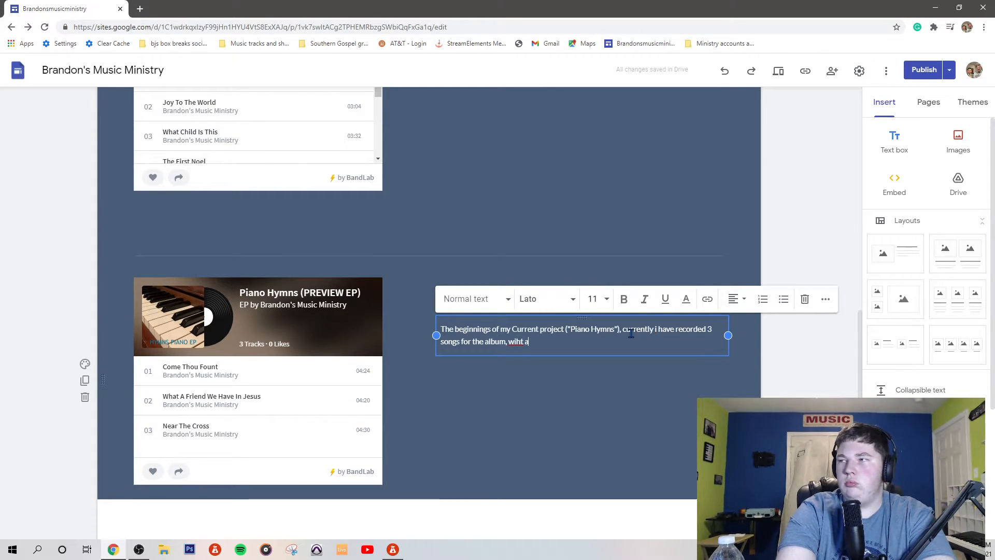
pyautogui.write('with')
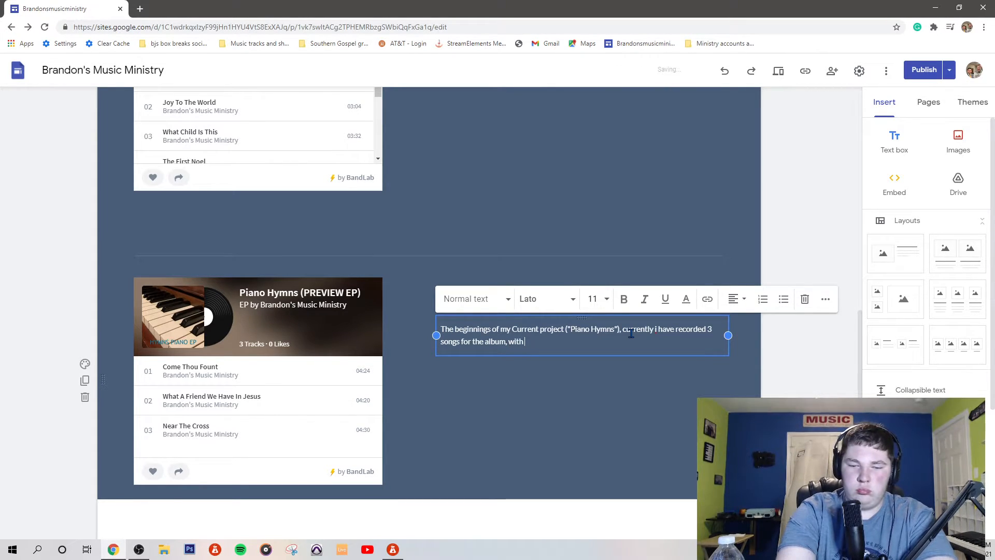
pyautogui.write('a few more')
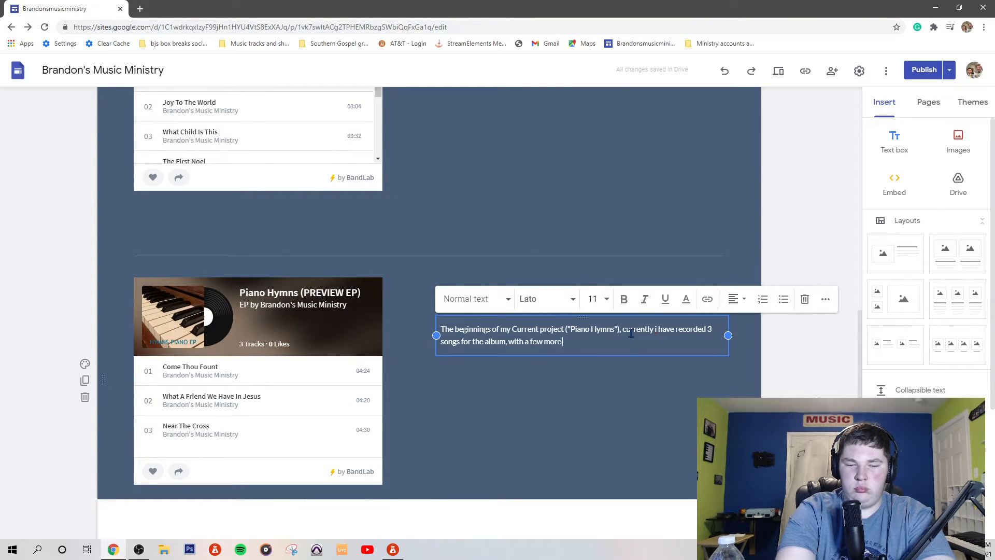
pyautogui.write('coming')
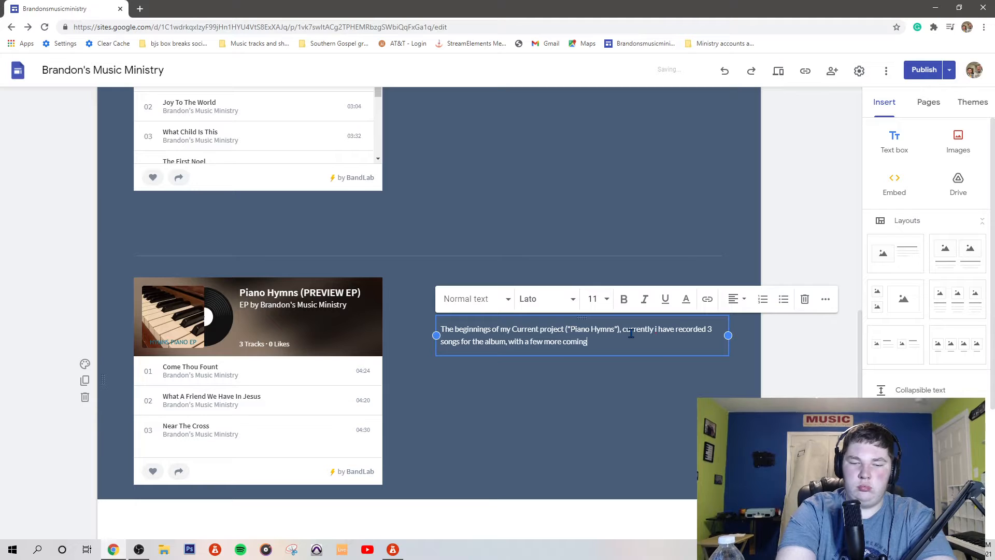
pyautogui.write('soon!')
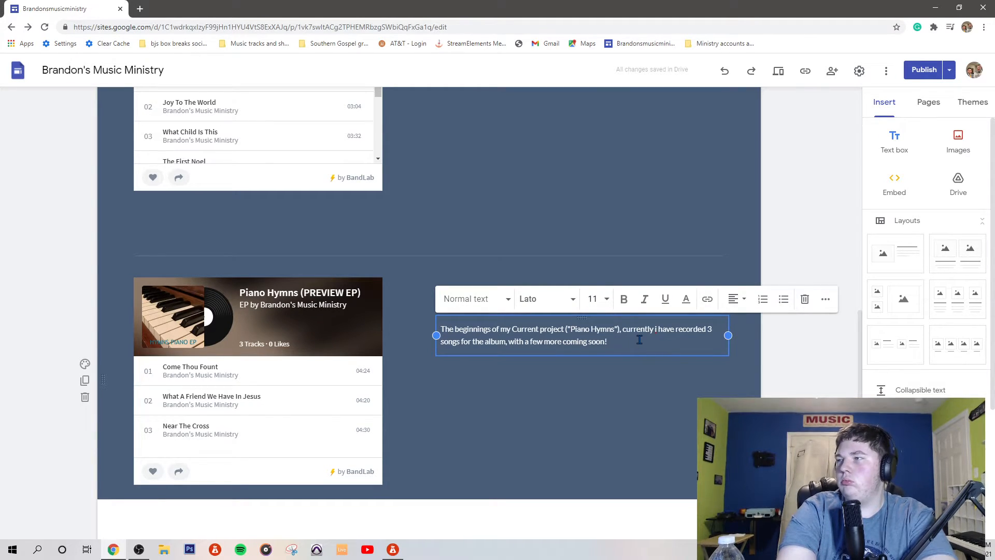
pyautogui.write('I h')
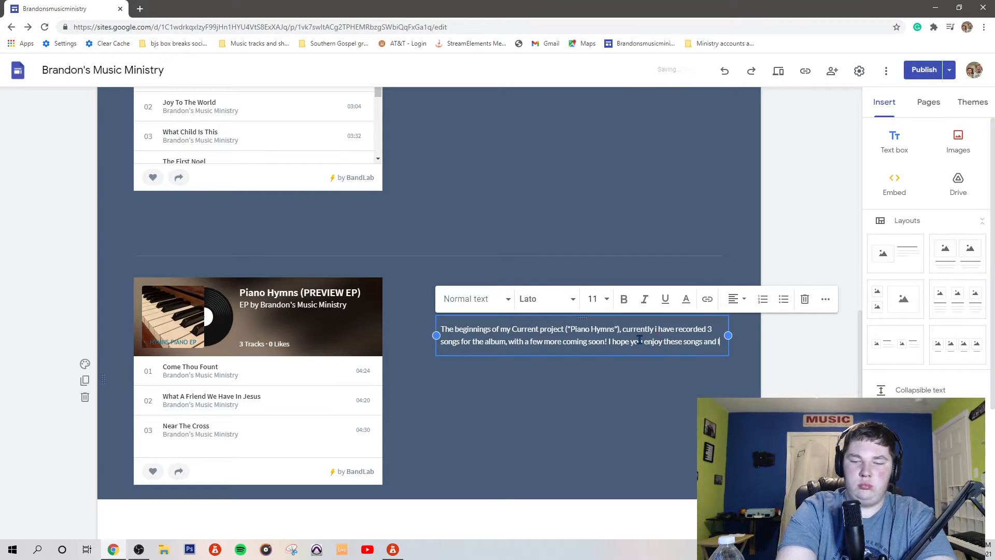
pyautogui.write('listen to them!')
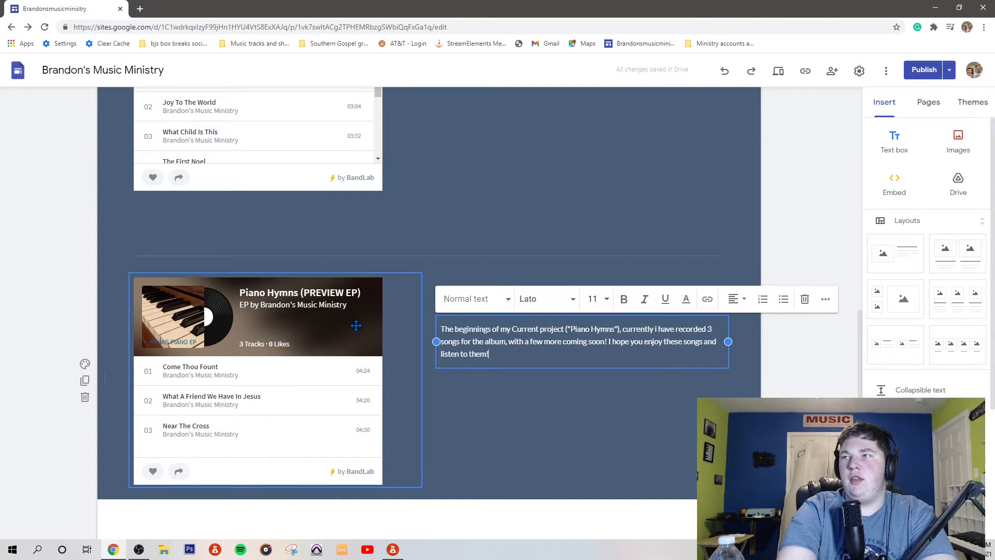
pyautogui.moveTo(354, 391)
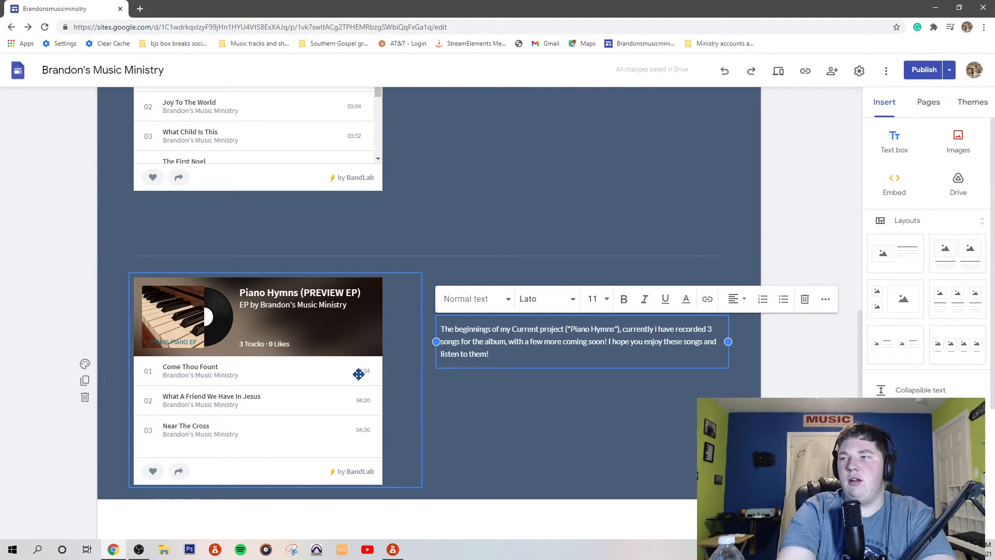
pyautogui.moveTo(360, 444)
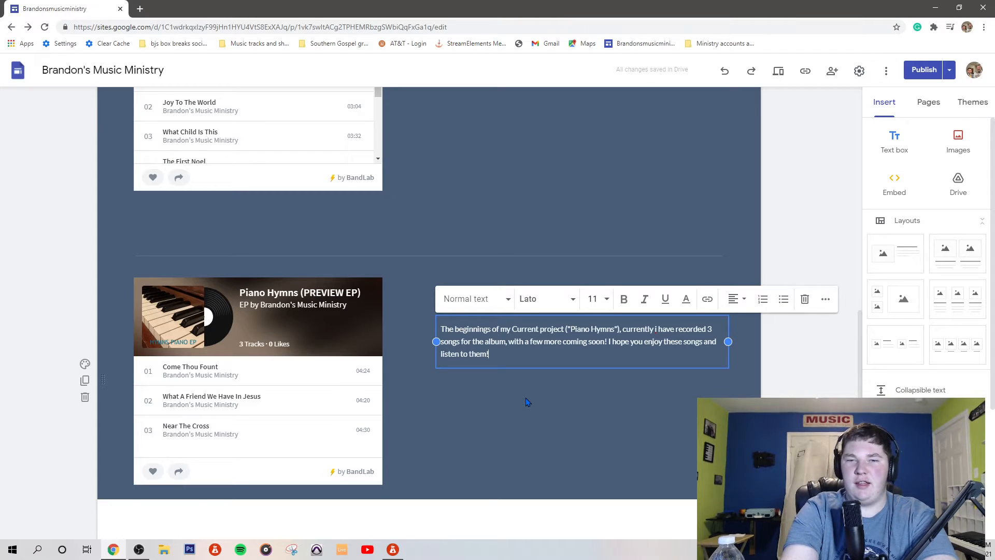
pyautogui.moveTo(526, 409)
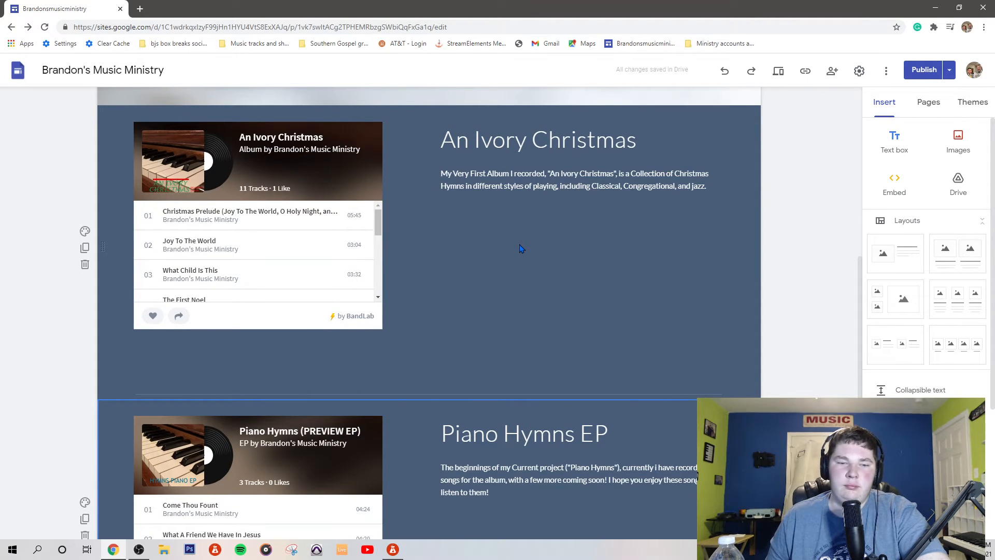
pyautogui.moveTo(516, 274)
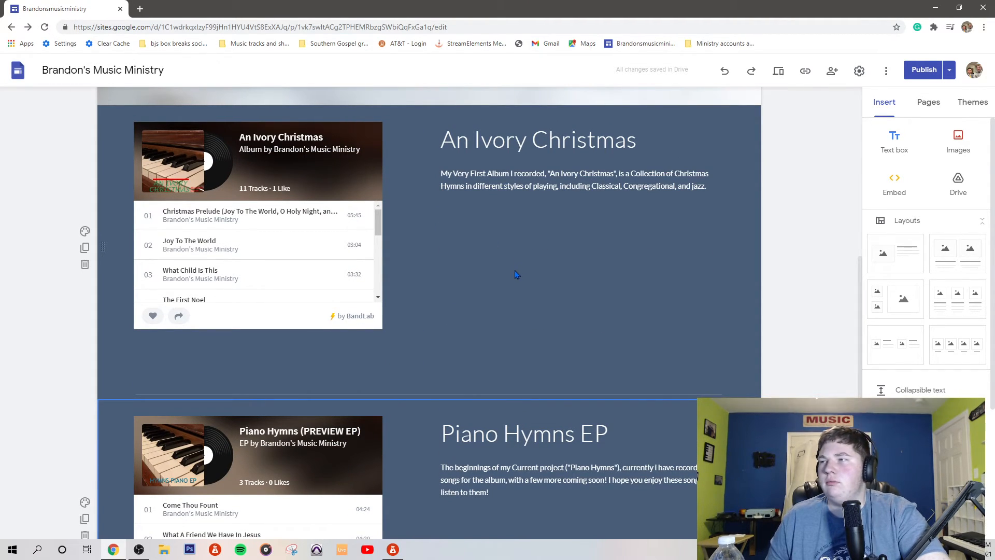
pyautogui.scroll(-3)
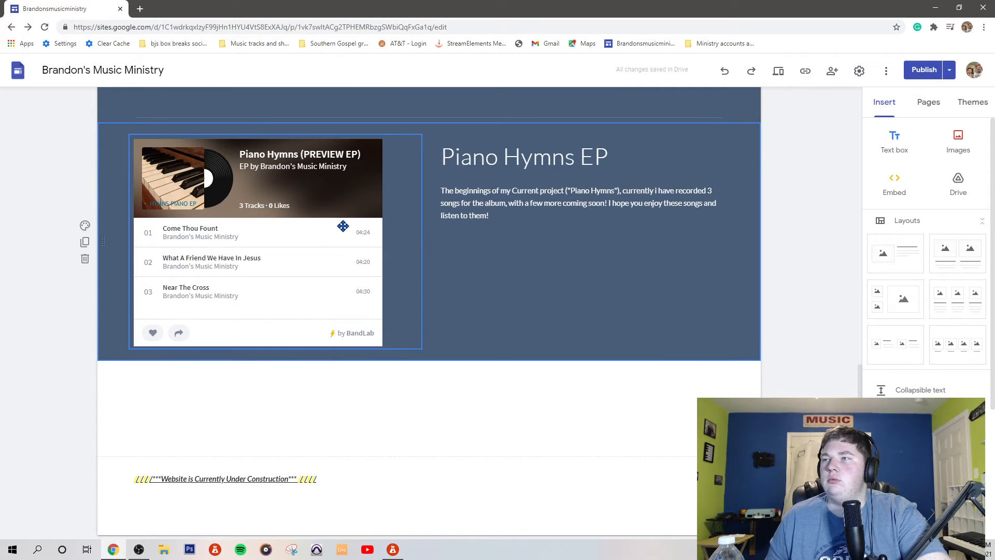
pyautogui.click(459, 327)
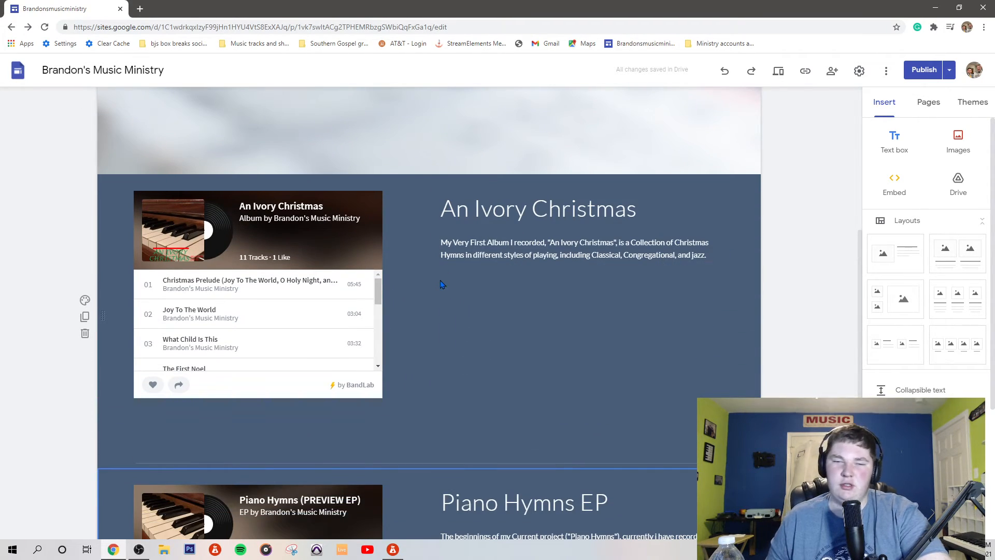
pyautogui.scroll(-3)
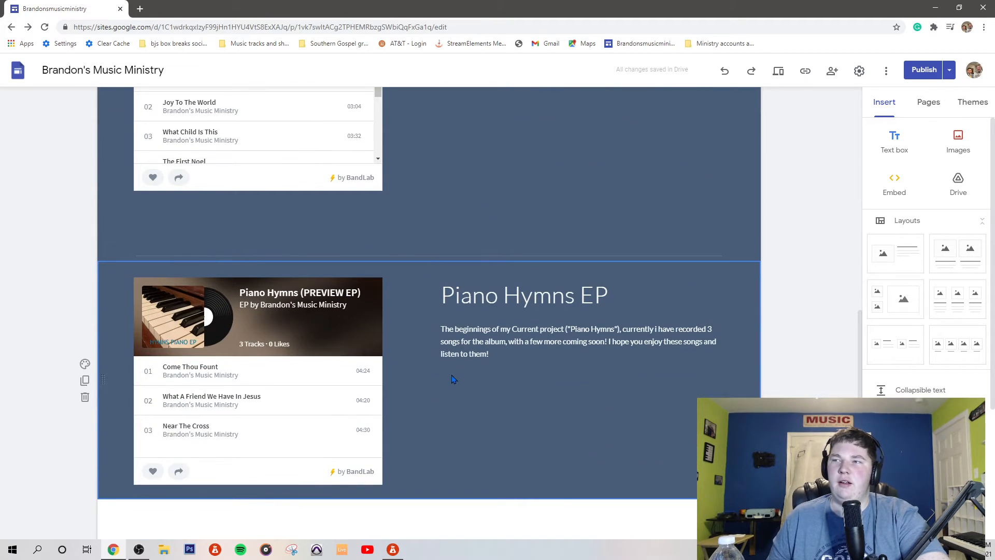
pyautogui.scroll(-3)
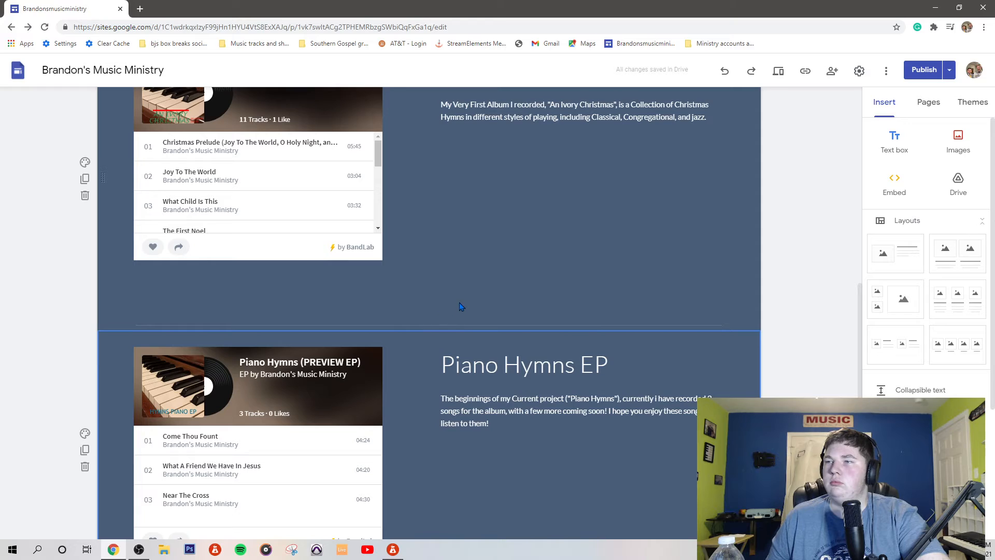
pyautogui.moveTo(448, 335)
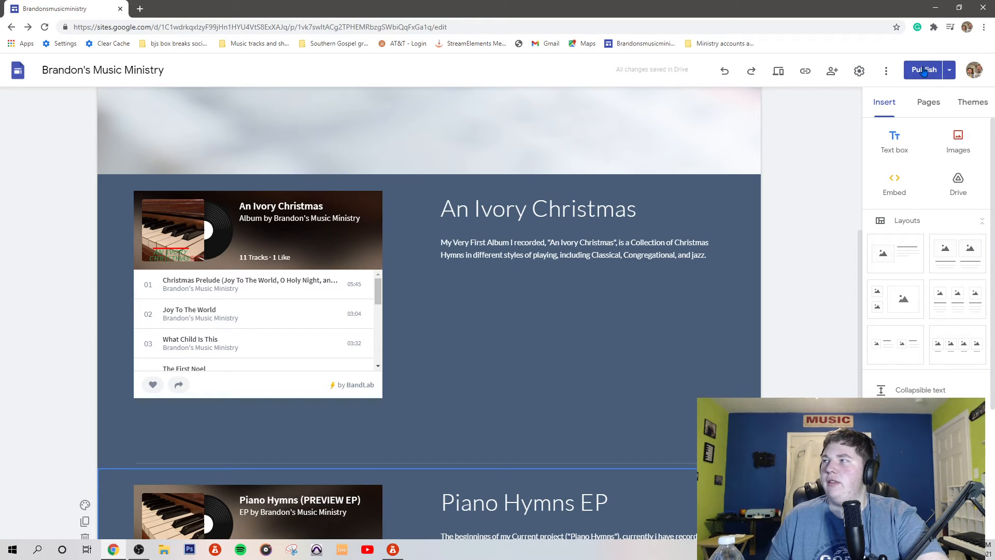
# - Review the draft-versus-published changes for the Music page
pyautogui.click(923, 70)
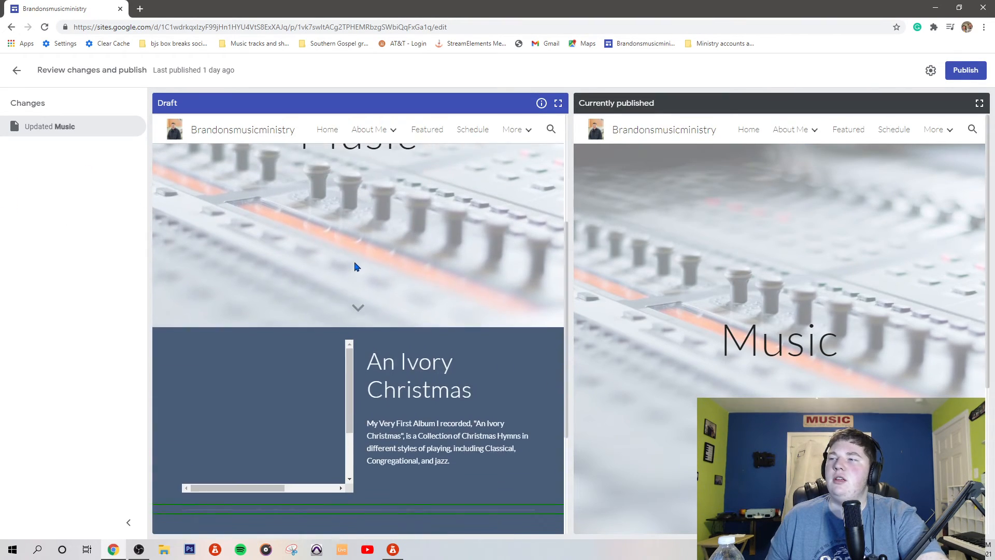
pyautogui.scroll(-3)
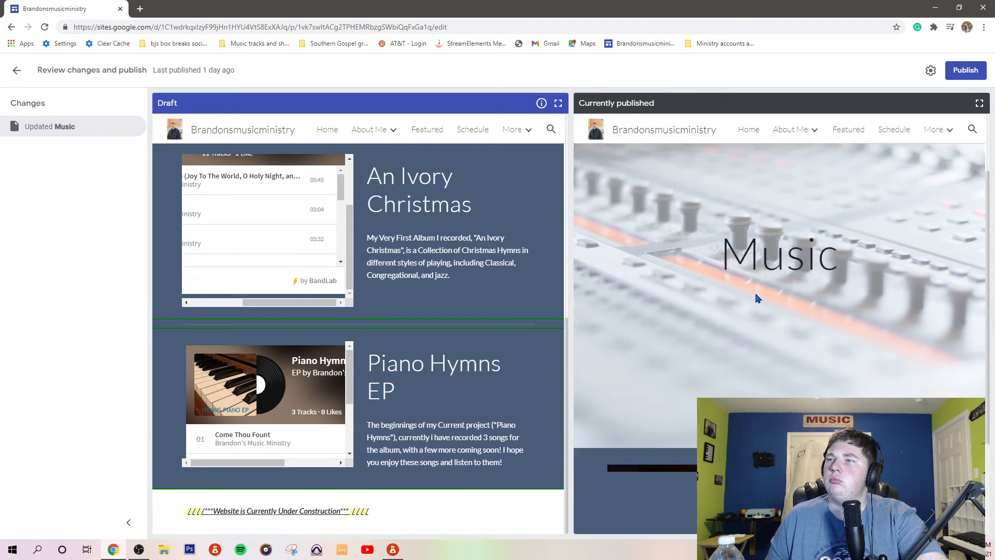
pyautogui.scroll(-3)
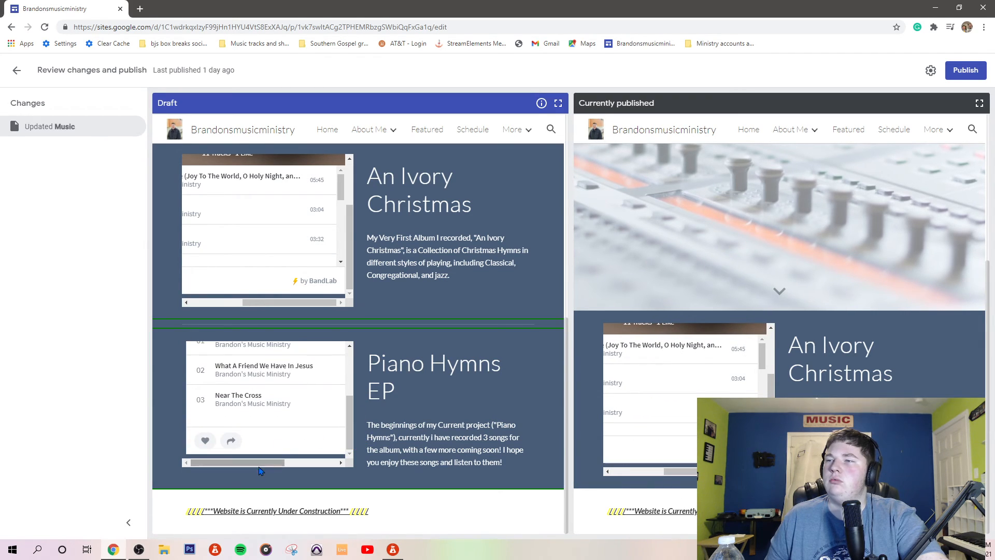
pyautogui.moveTo(240, 440)
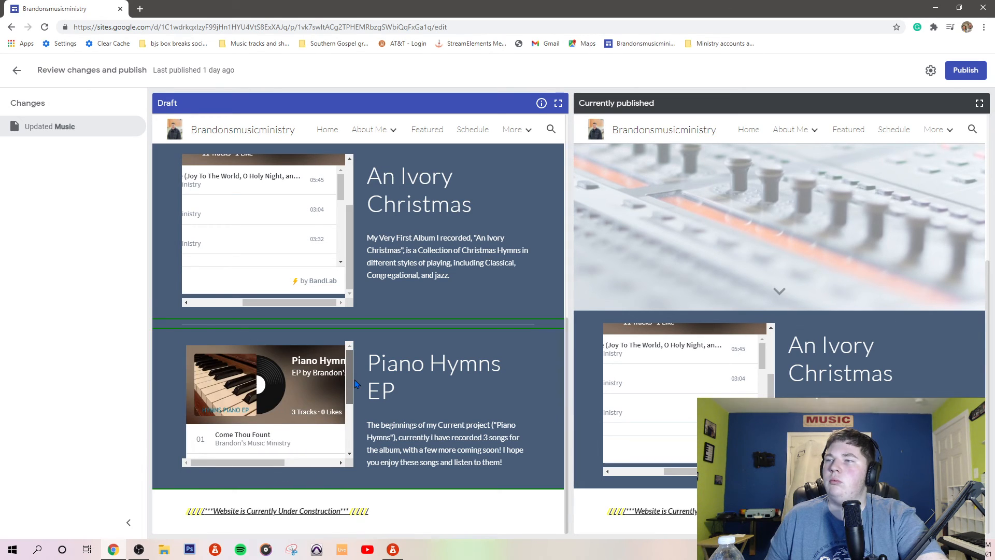
# - Publish the updated Music page live on the site
pyautogui.click(964, 69)
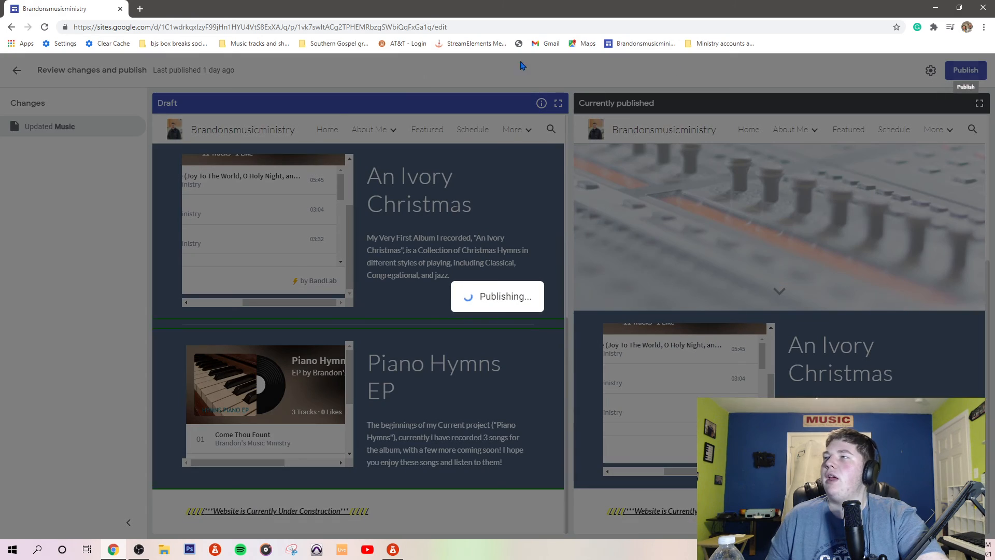
pyautogui.click(965, 69)
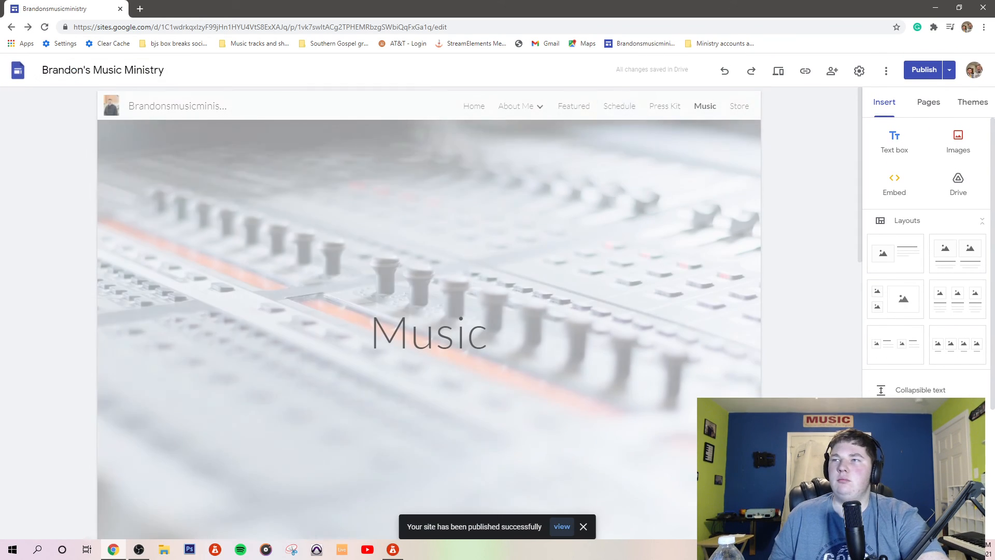
pyautogui.scroll(-3)
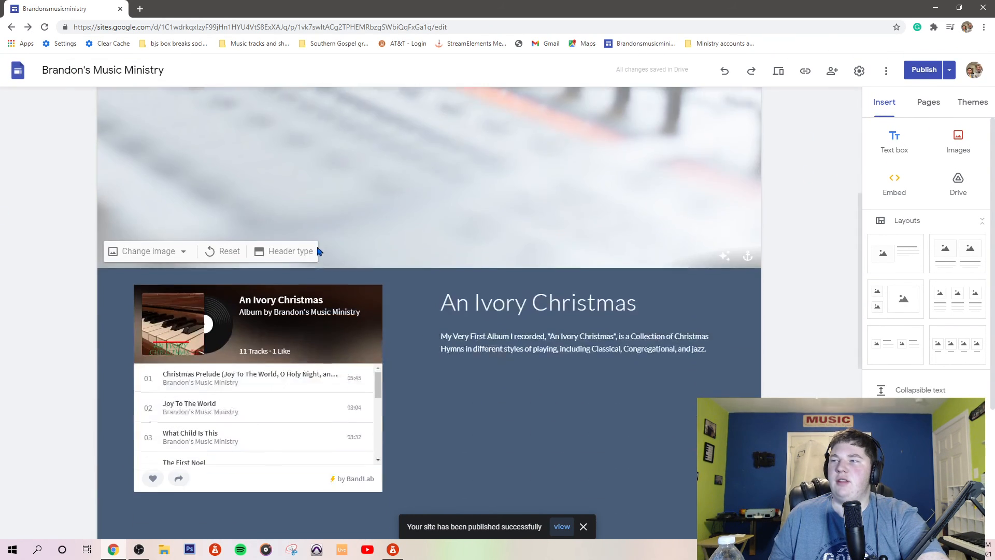